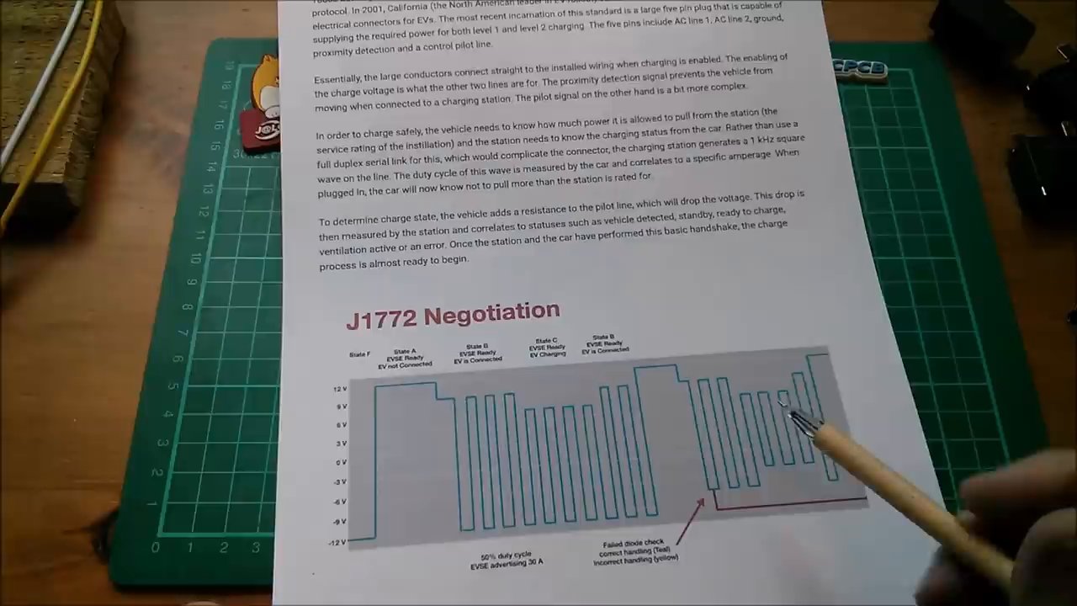
mouse_move(581, 438)
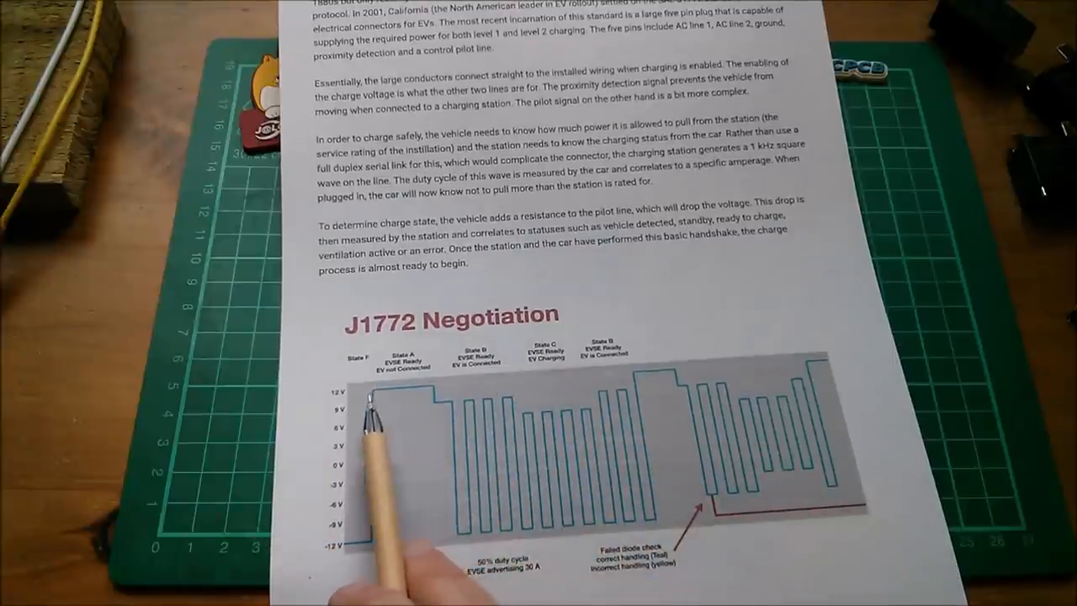
mouse_move(438, 463)
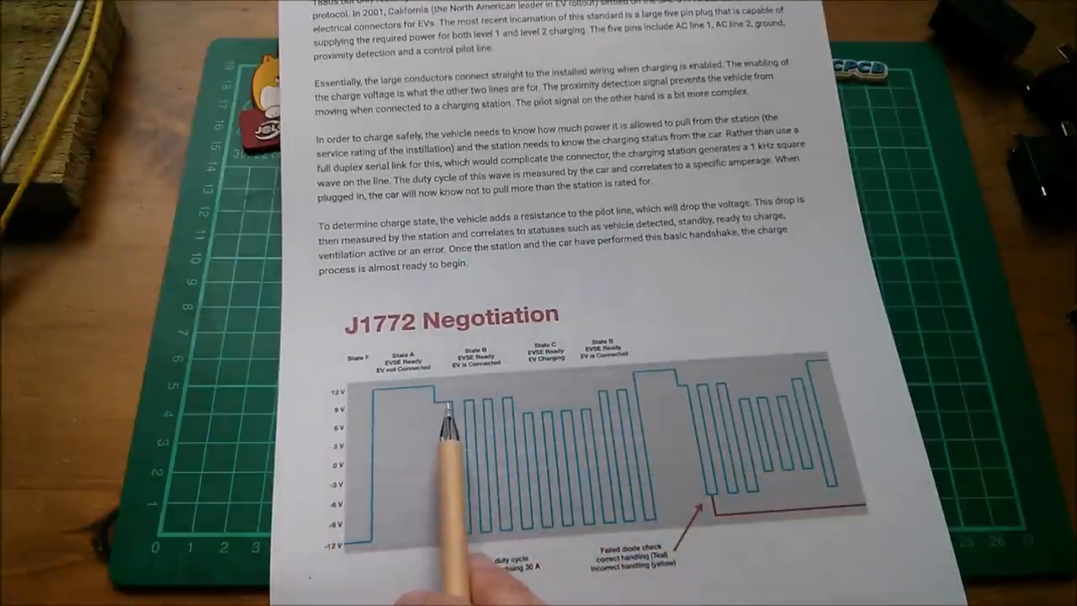